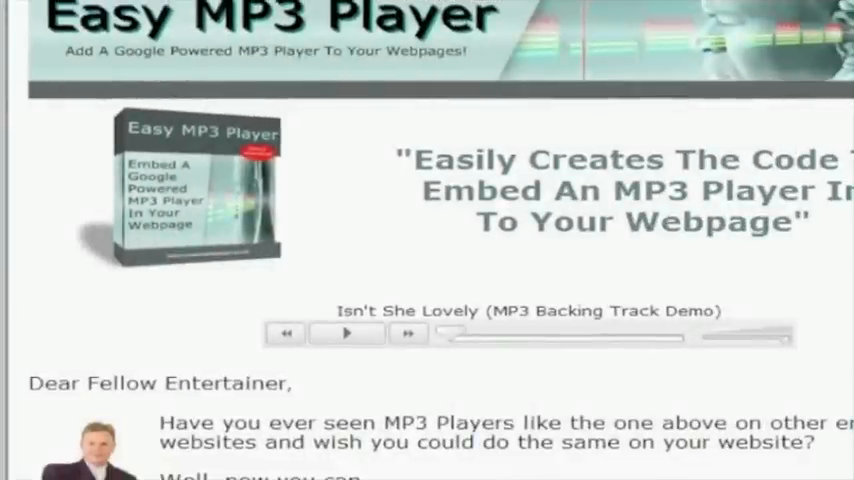
{"action": "mouse_move", "coordinate": [293, 363]}
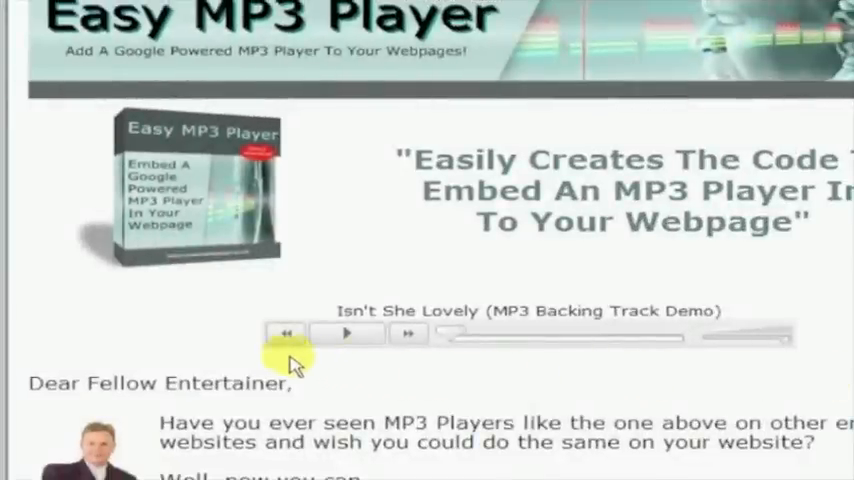
{"action": "mouse_move", "coordinate": [387, 330]}
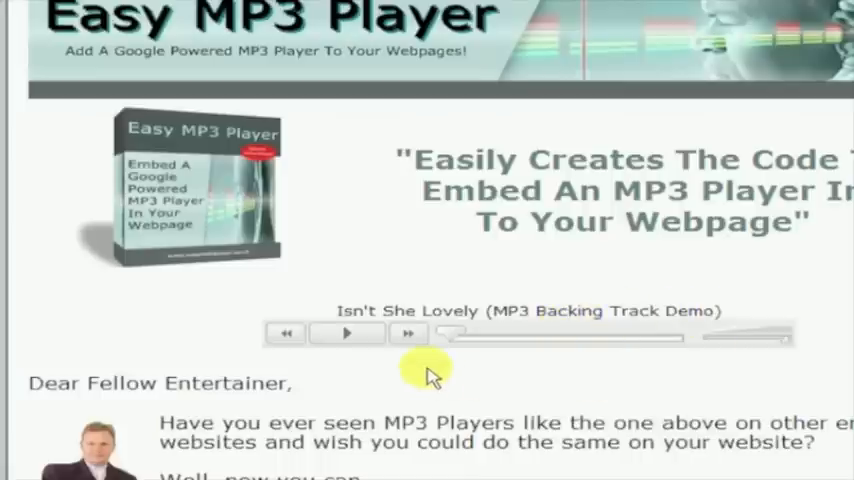
{"action": "mouse_move", "coordinate": [347, 334]}
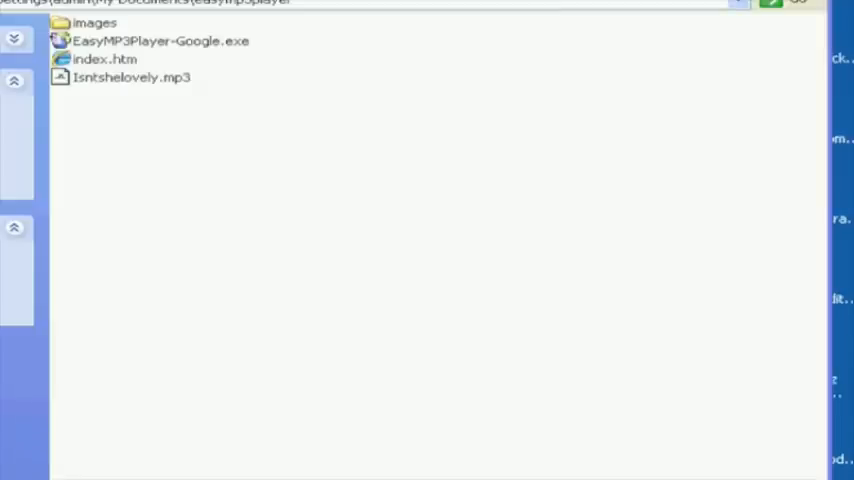
{"action": "mouse_move", "coordinate": [270, 95]}
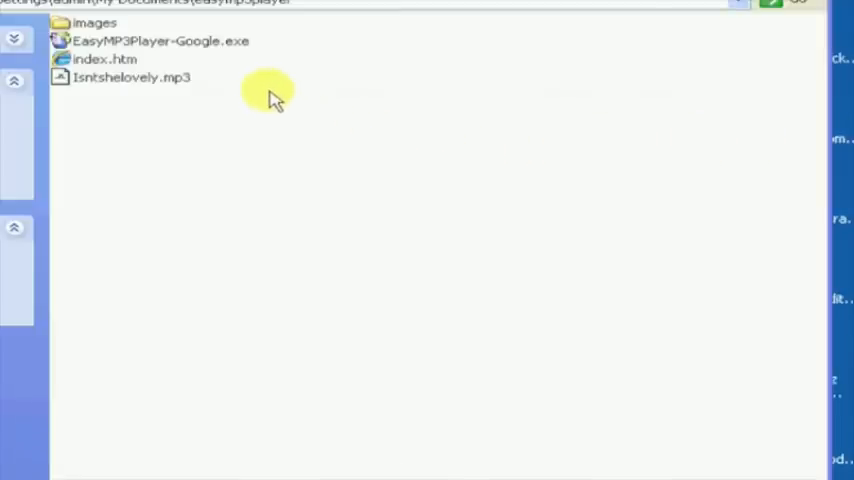
- Launch EasyMP3Player-Google.exe from the easymp3player folder
{"action": "left_click", "coordinate": [160, 40]}
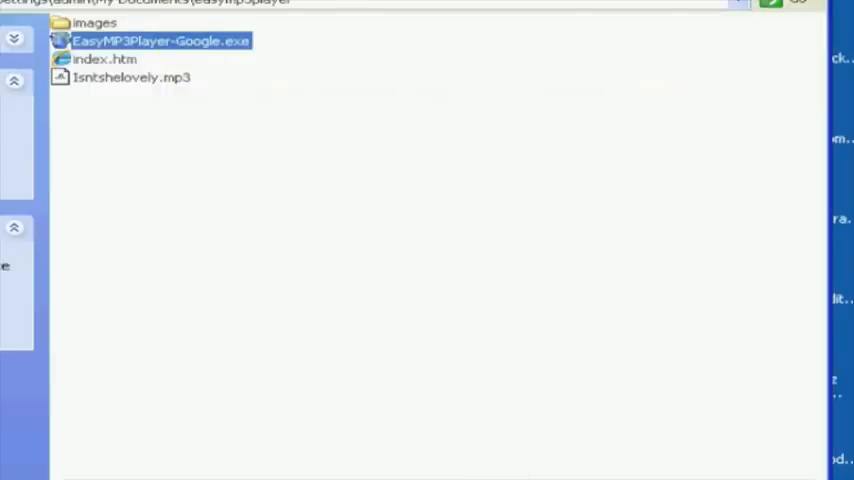
{"action": "double_click", "coordinate": [160, 41]}
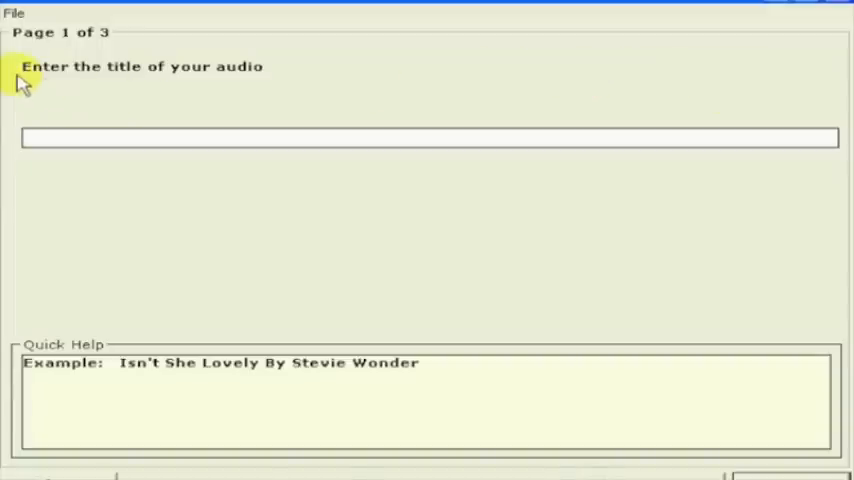
{"action": "mouse_move", "coordinate": [105, 133]}
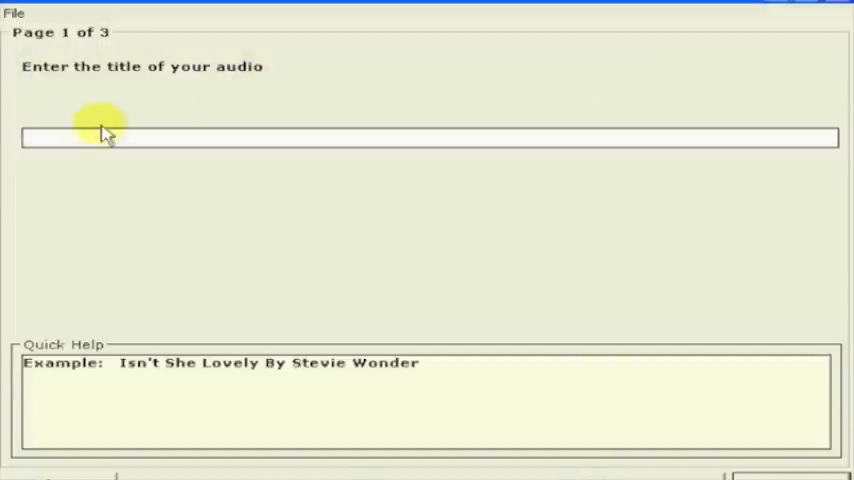
- Enter the title 'Isn't She Lovely (MP3 Backing Track Demo)' on page 1
{"action": "type", "text": "Isn't She Love"}
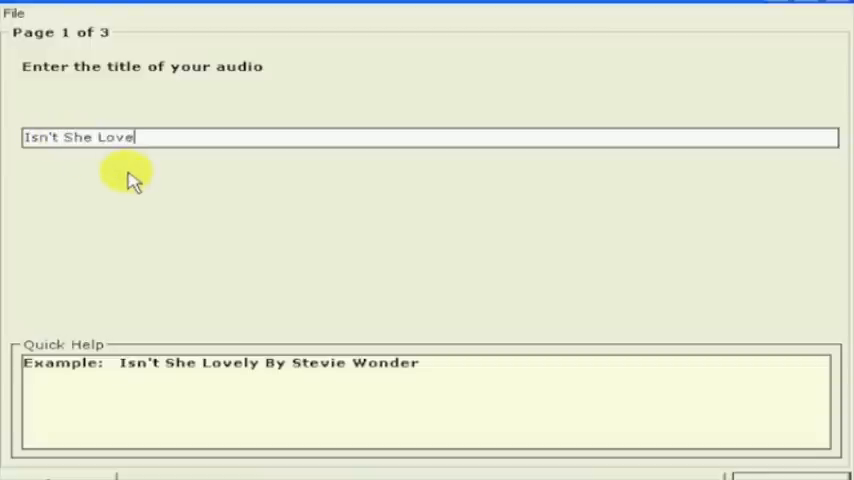
{"action": "type", "text": "ly ("}
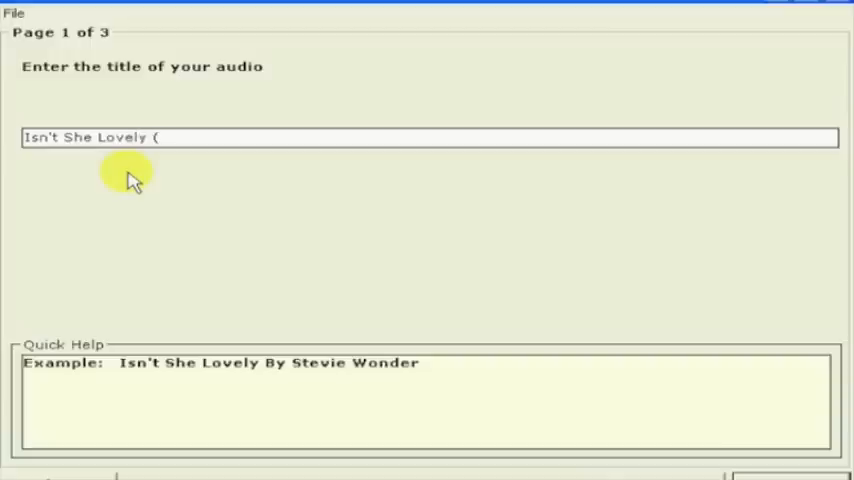
{"action": "type", "text": "MP3"}
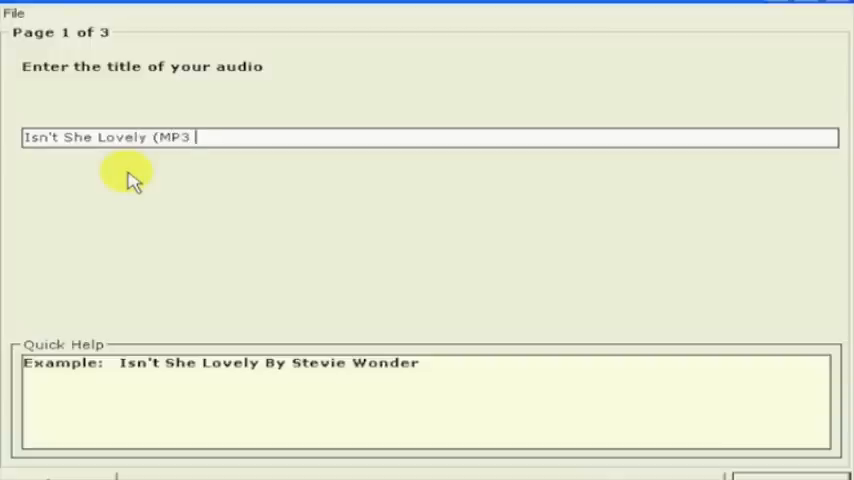
{"action": "type", "text": "Backing T"}
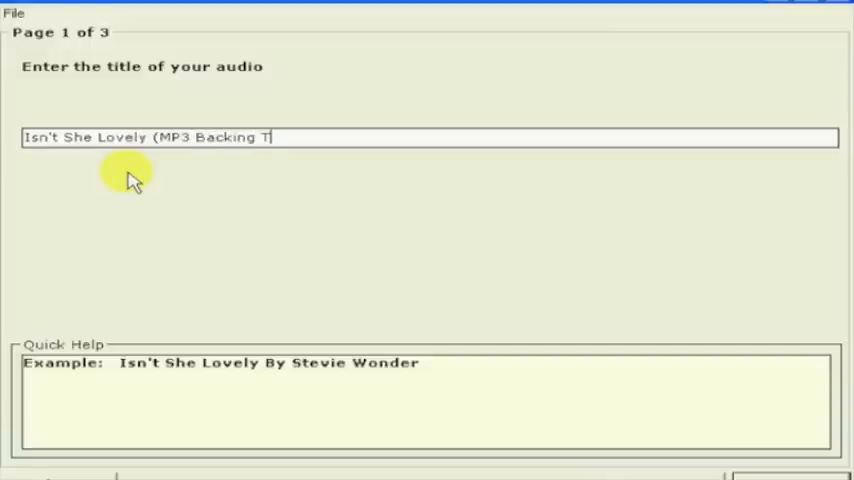
{"action": "type", "text": "rack Demo"}
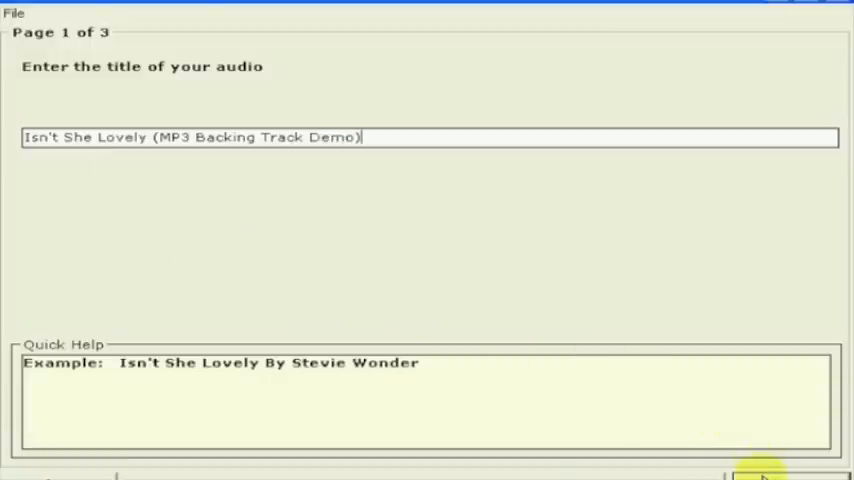
{"action": "left_click", "coordinate": [765, 476]}
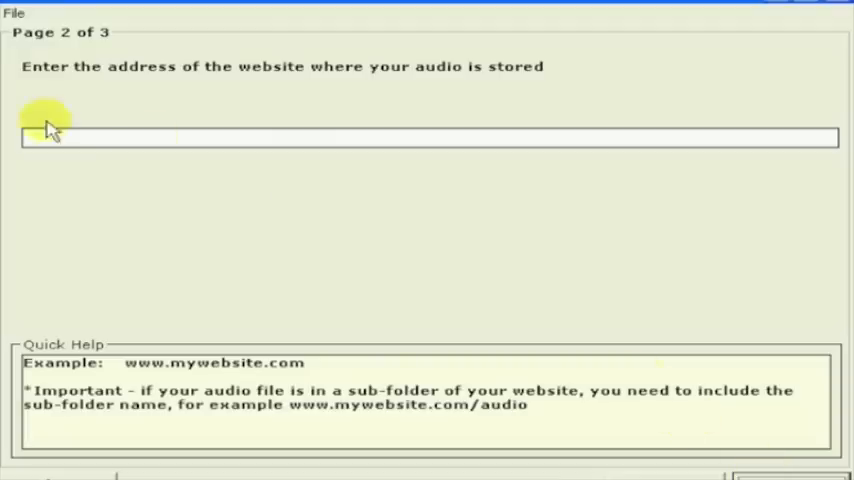
{"action": "mouse_move", "coordinate": [318, 92]}
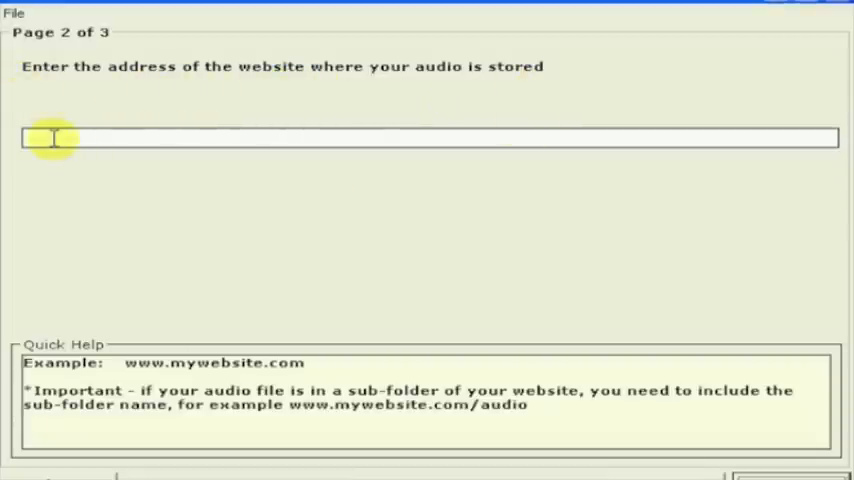
{"action": "mouse_move", "coordinate": [280, 248]}
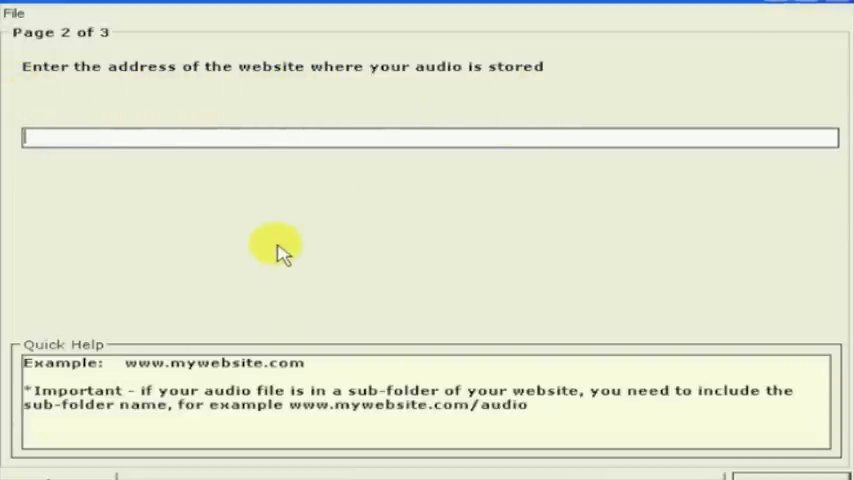
{"action": "type", "text": "www"}
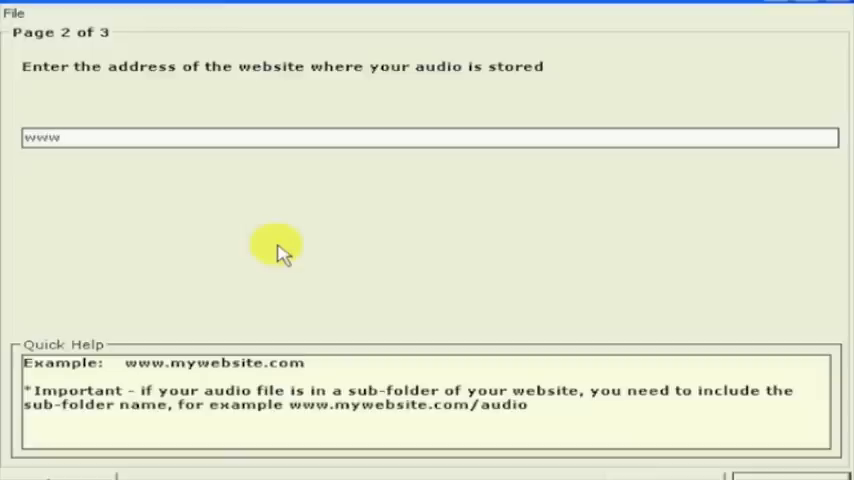
{"action": "type", "text": ".mp3ba"}
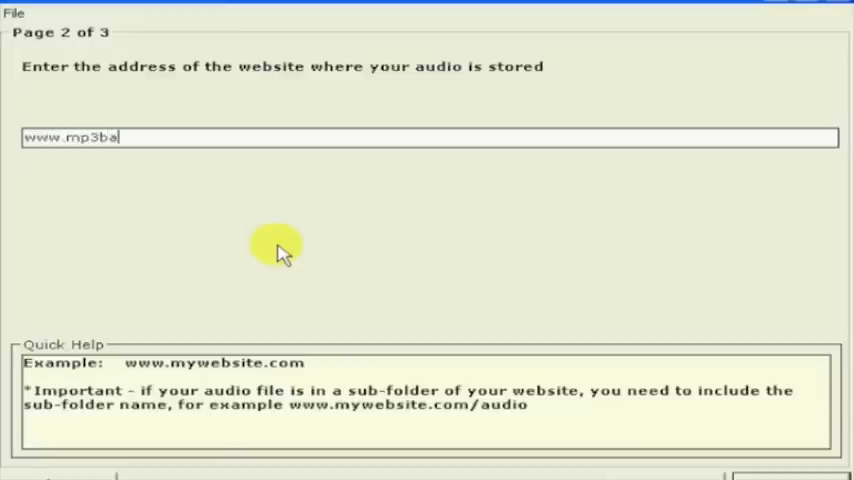
{"action": "type", "text": "ckingtrax"}
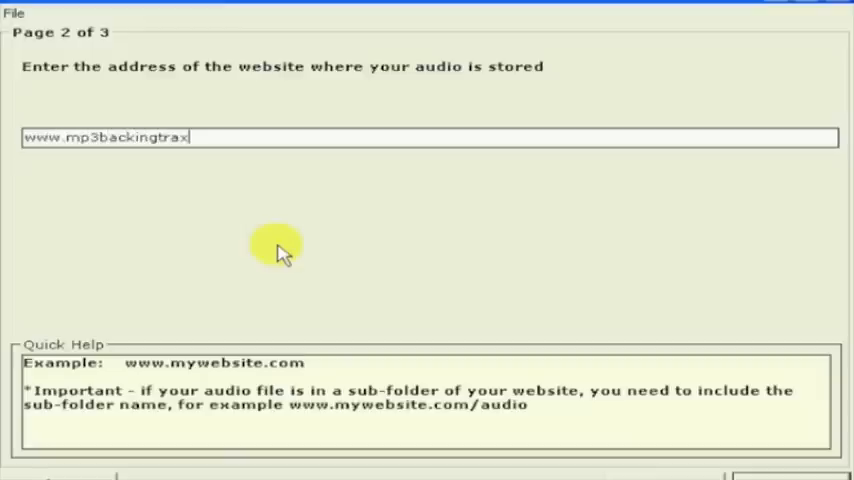
{"action": "type", "text": ".com/e"}
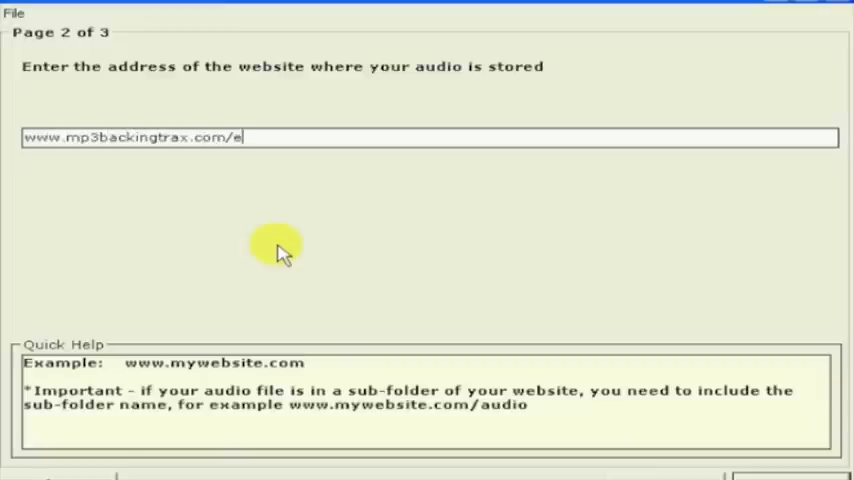
{"action": "type", "text": "asymp"}
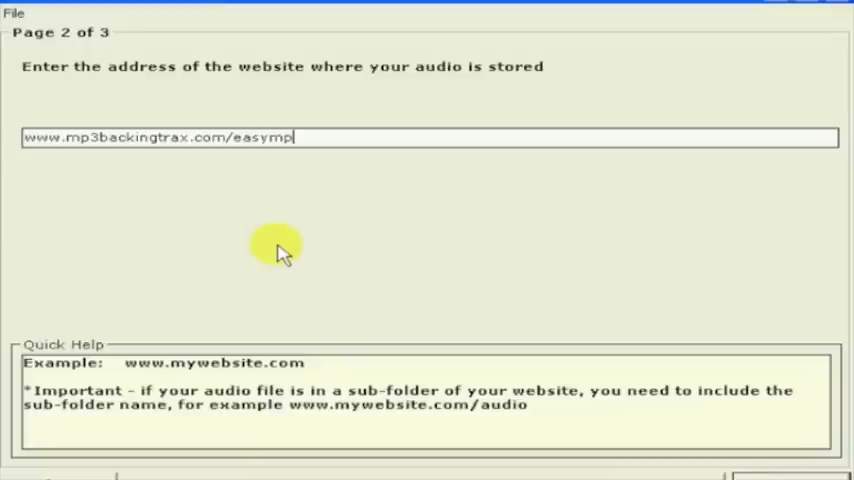
{"action": "type", "text": "3play"}
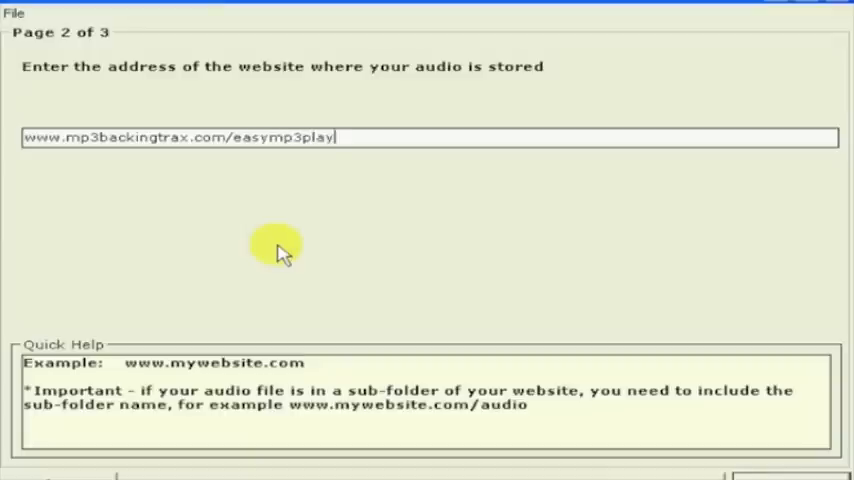
{"action": "type", "text": "er"}
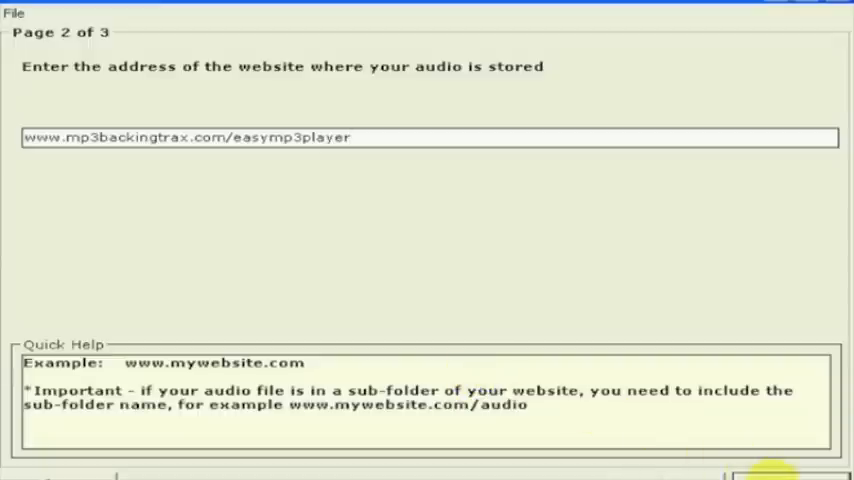
{"action": "left_click", "coordinate": [775, 474]}
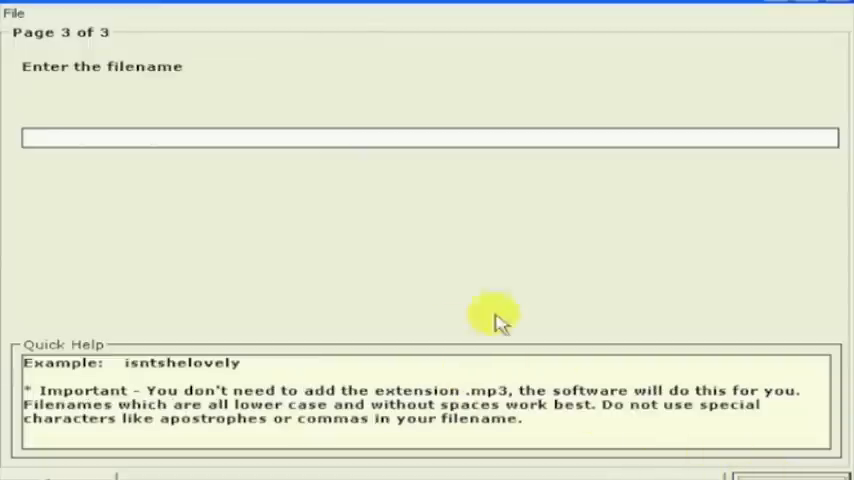
{"action": "mouse_move", "coordinate": [135, 82]}
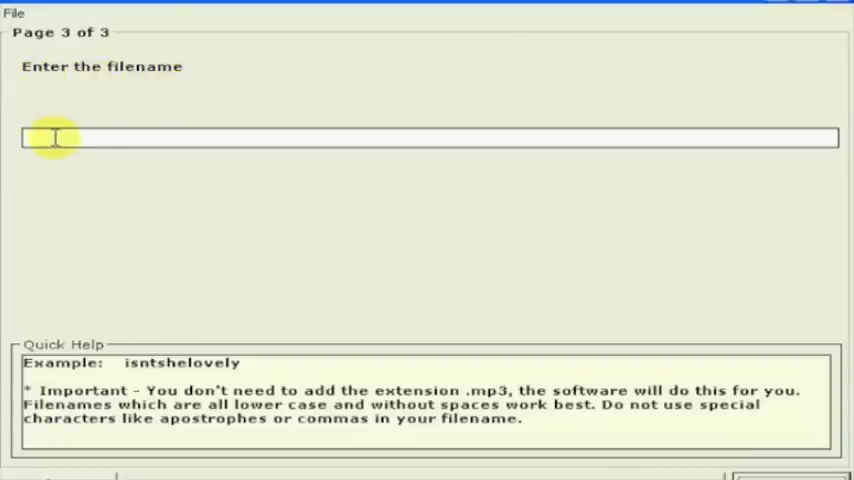
{"action": "mouse_move", "coordinate": [590, 90]}
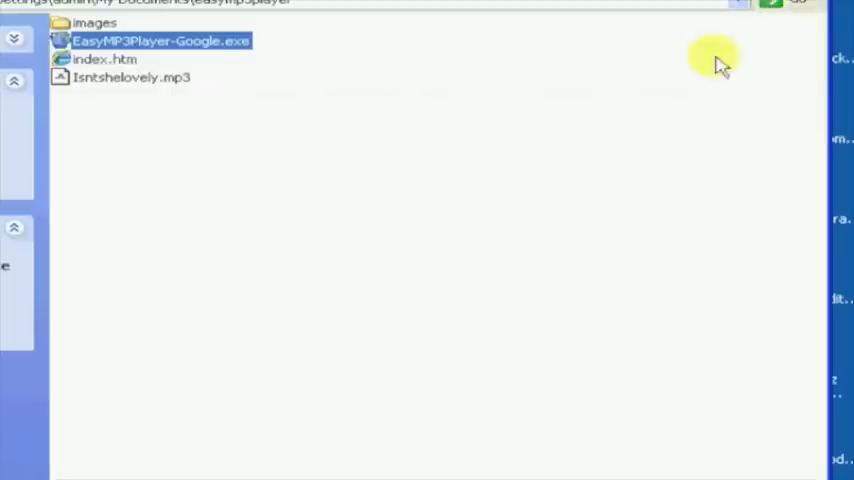
- Enter Isntshelovely as the MP3 filename on page 3
{"action": "left_click", "coordinate": [131, 77]}
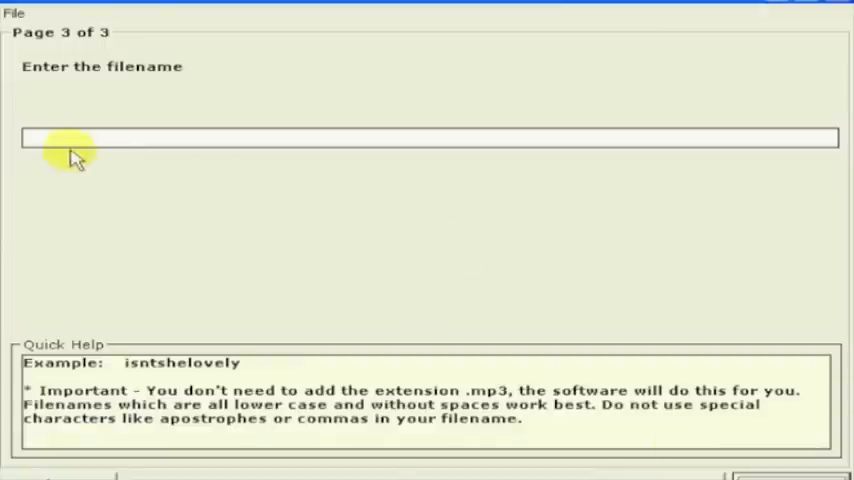
{"action": "type", "text": "Is"}
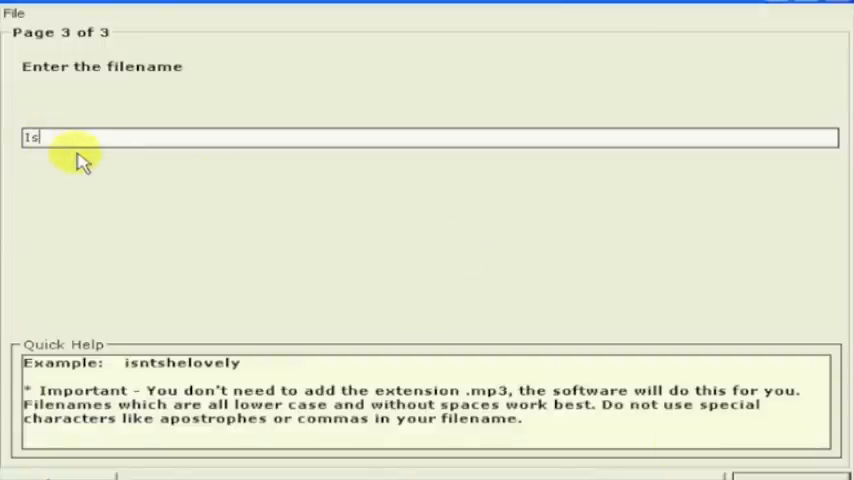
{"action": "type", "text": "nts"}
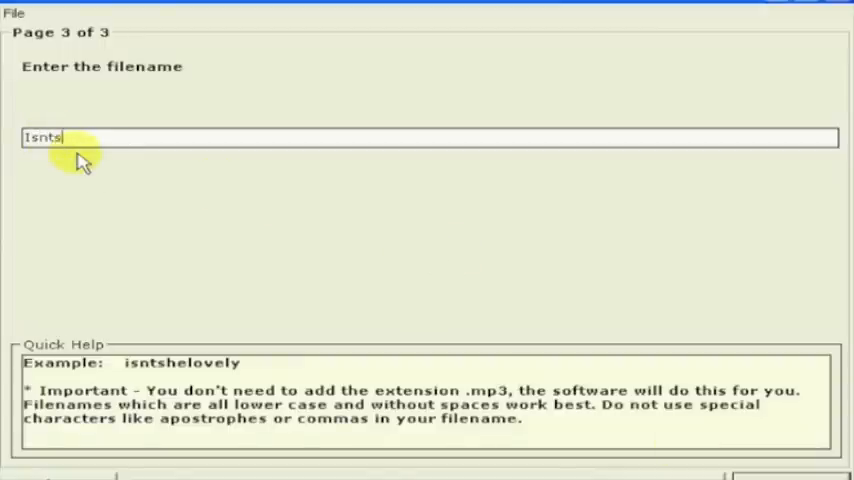
{"action": "type", "text": "helovel"}
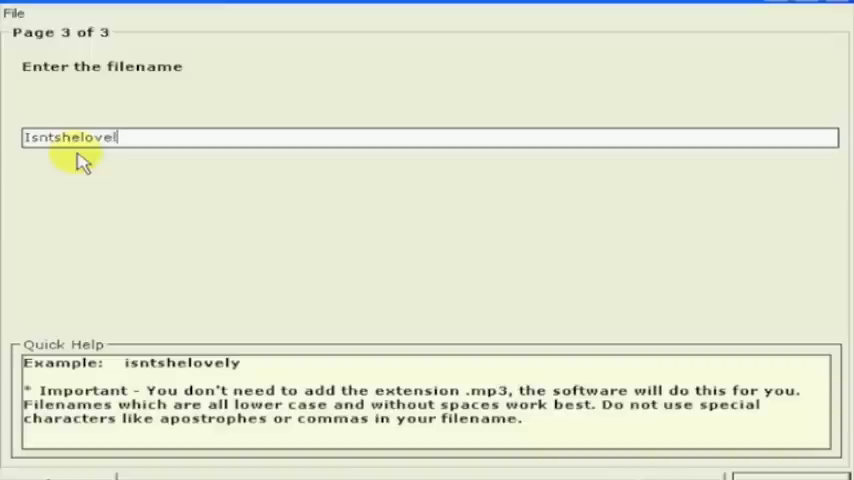
{"action": "type", "text": "y"}
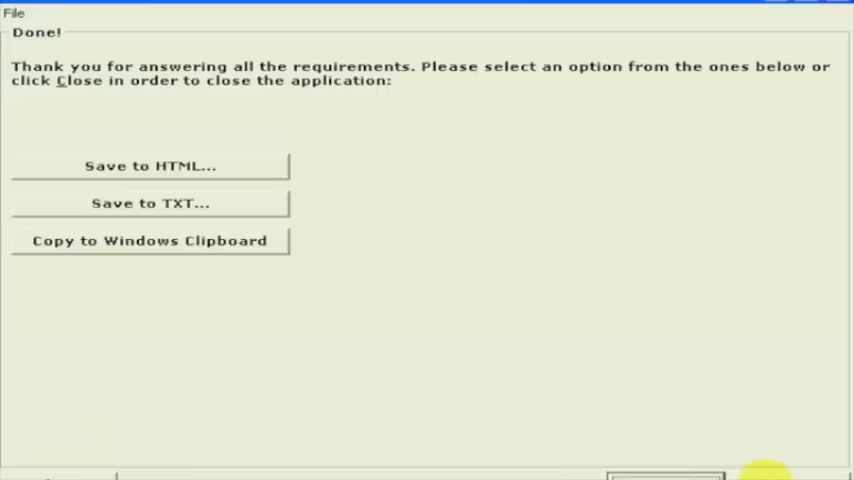
{"action": "mouse_move", "coordinate": [167, 305]}
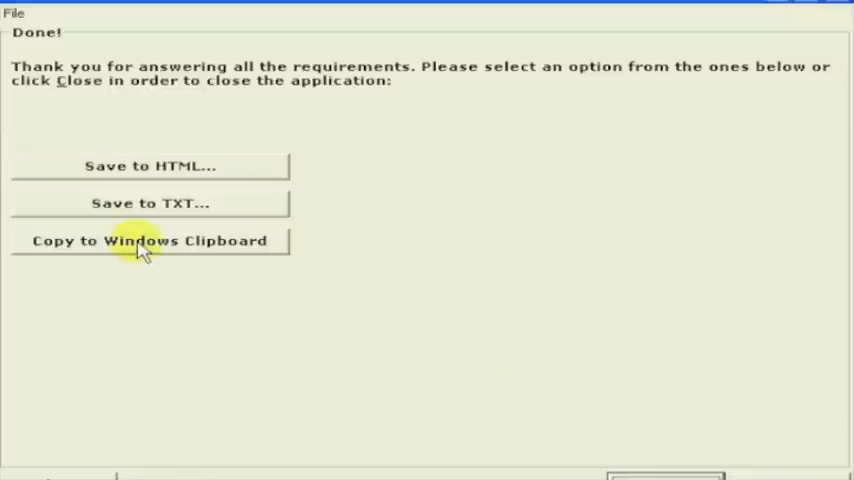
- Copy the generated player code to the Windows clipboard and dismiss the confirmation
{"action": "left_click", "coordinate": [150, 241]}
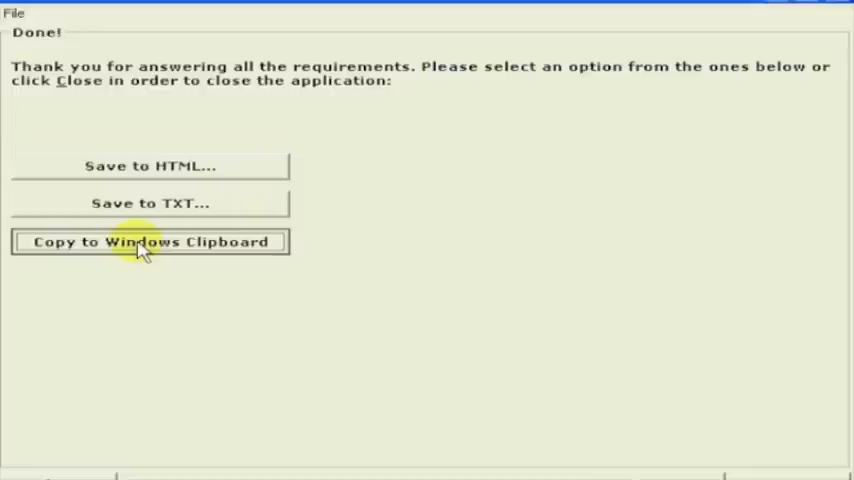
{"action": "left_click", "coordinate": [149, 241]}
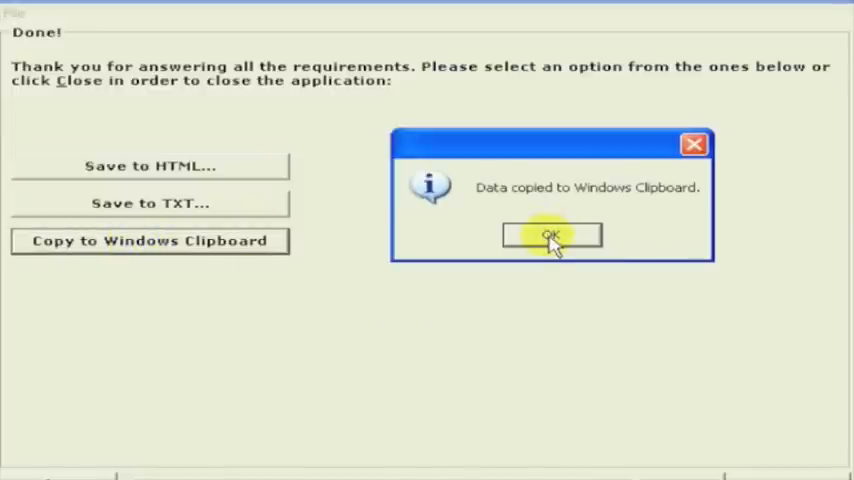
{"action": "left_click", "coordinate": [551, 235]}
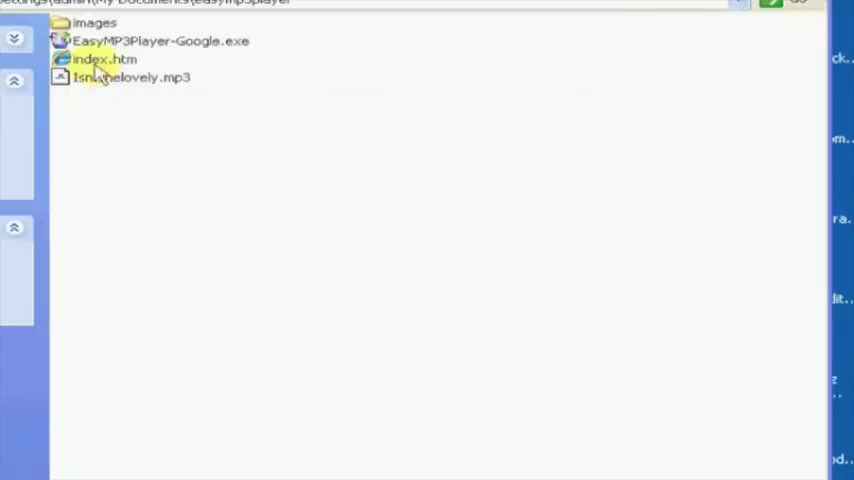
- Open index.htm from the easymp3player folder in Dreamweaver
{"action": "left_click", "coordinate": [103, 59]}
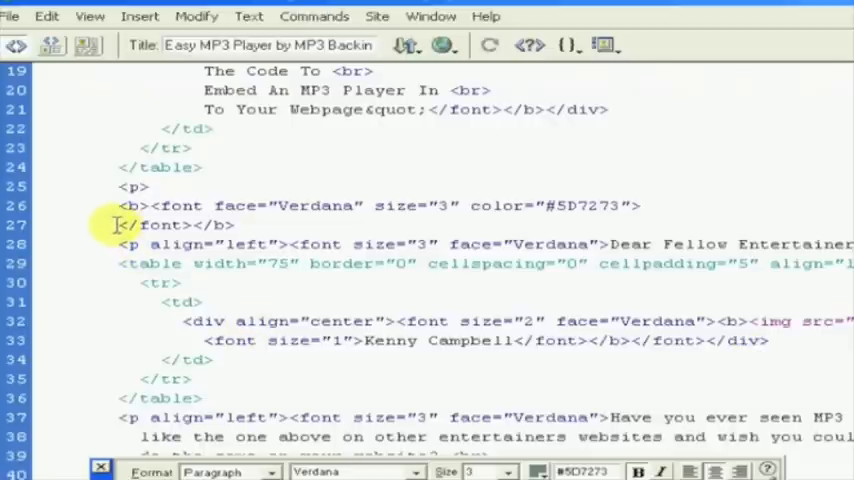
- Paste the player embed code at line 27 and scroll to check it
{"action": "right_click", "coordinate": [120, 228]}
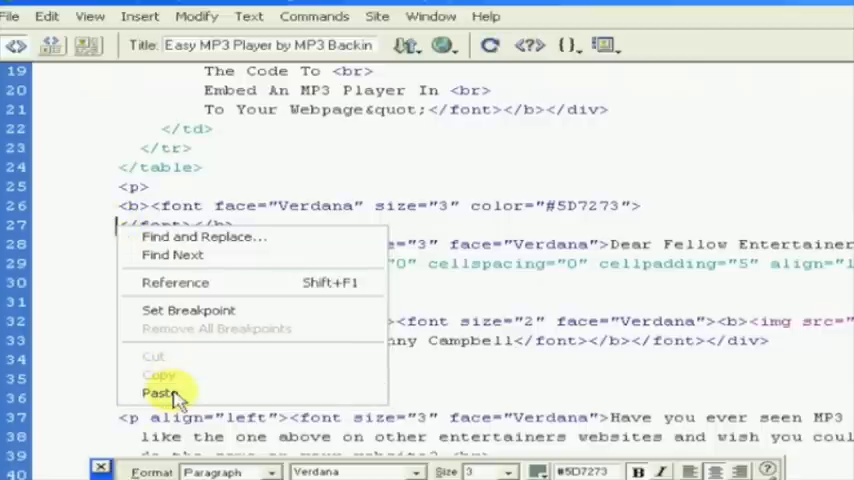
{"action": "left_click", "coordinate": [160, 392]}
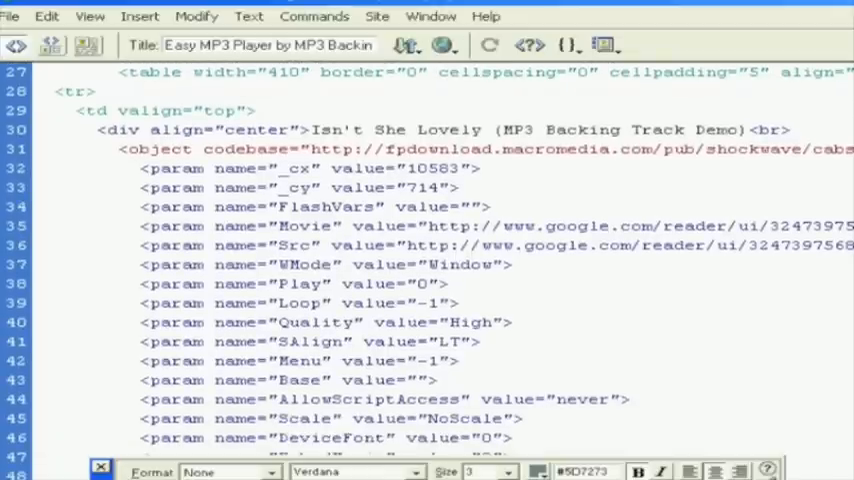
{"action": "scroll", "scroll_direction": "down", "scroll_amount": 3}
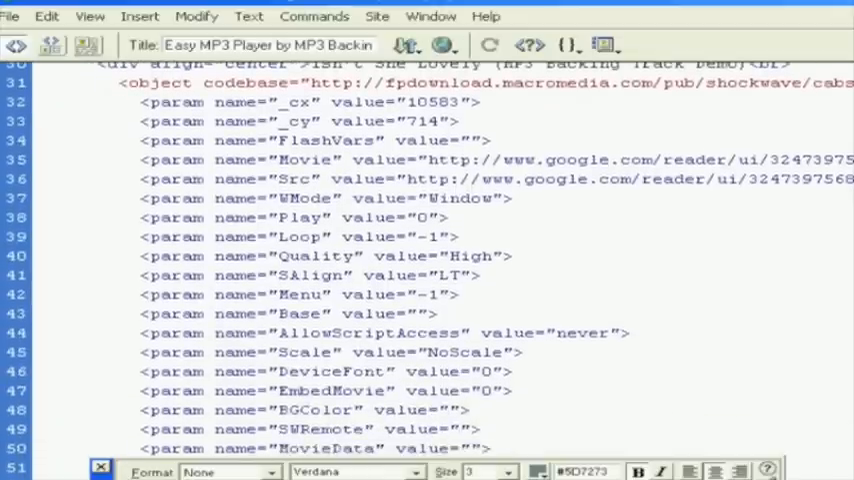
{"action": "scroll", "scroll_direction": "down", "scroll_amount": 3}
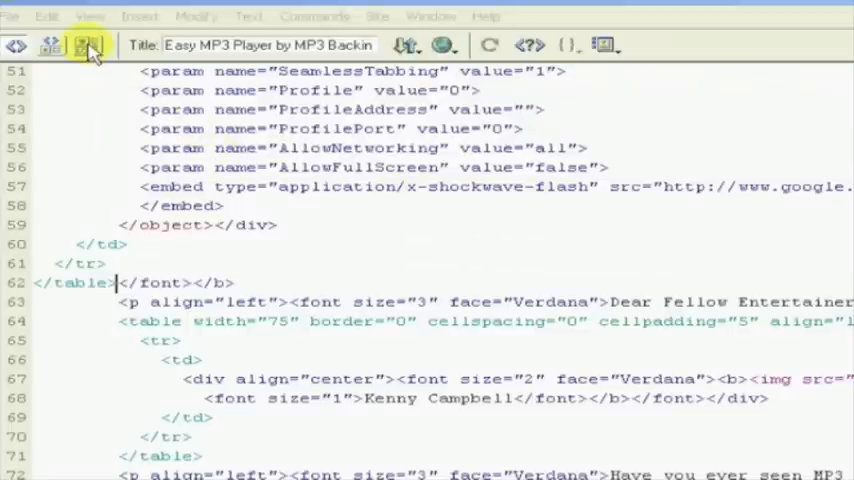
{"action": "mouse_move", "coordinate": [88, 46]}
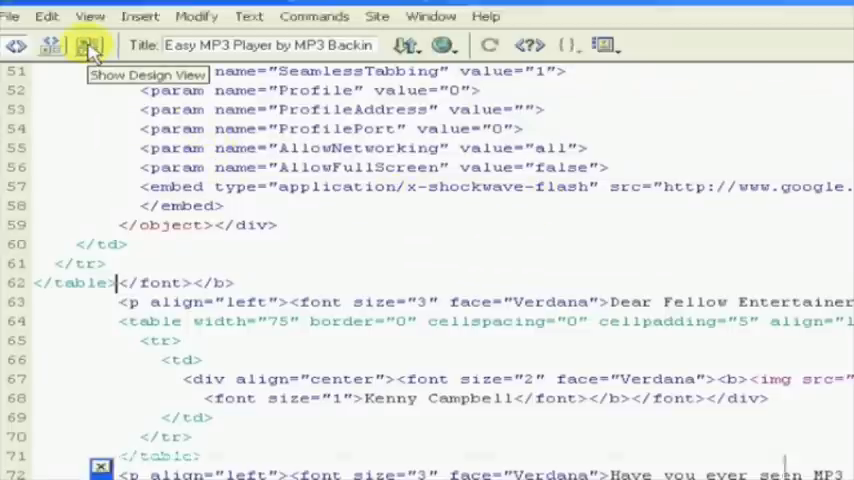
- Switch to Design view and preview index.htm in Internet Explorer
{"action": "left_click", "coordinate": [87, 45]}
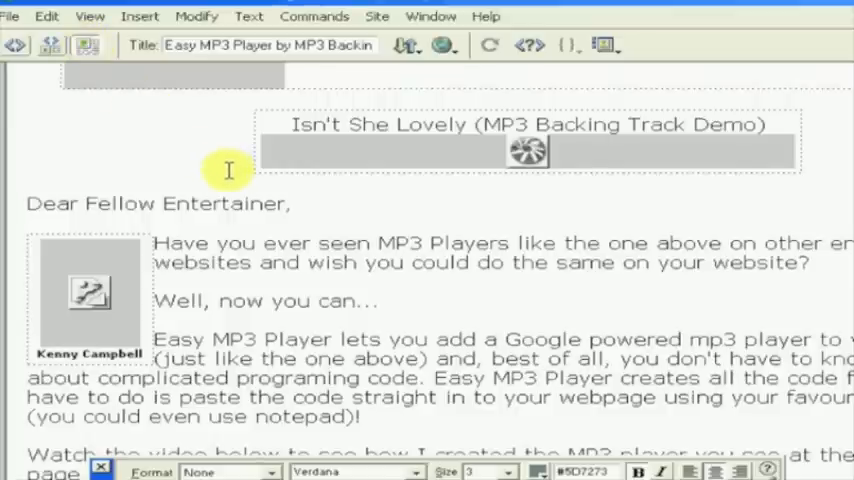
{"action": "mouse_move", "coordinate": [787, 188]}
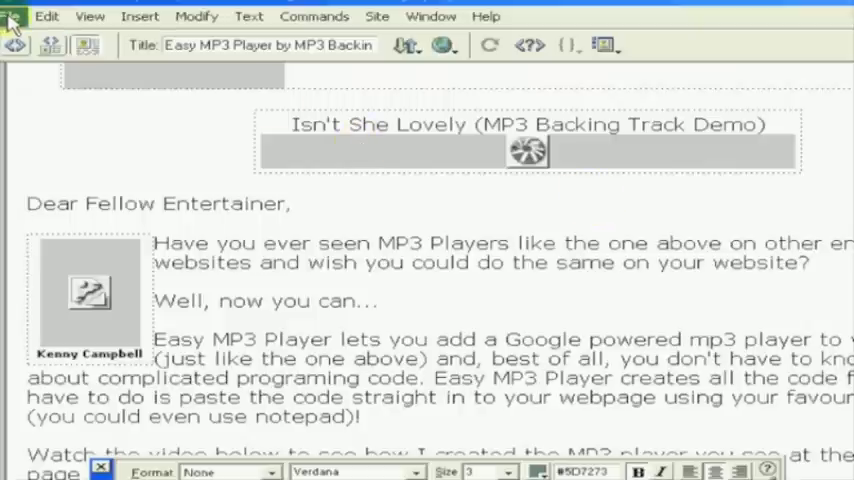
{"action": "left_click", "coordinate": [18, 16]}
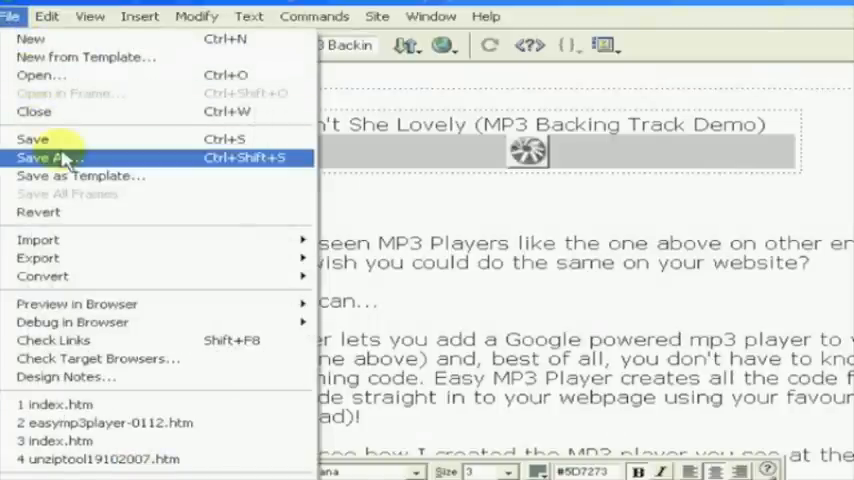
{"action": "mouse_move", "coordinate": [77, 303]}
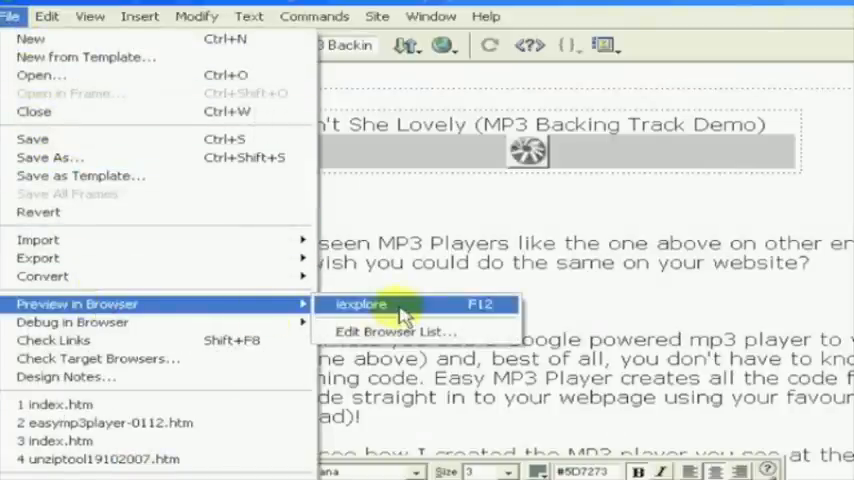
{"action": "left_click", "coordinate": [361, 304]}
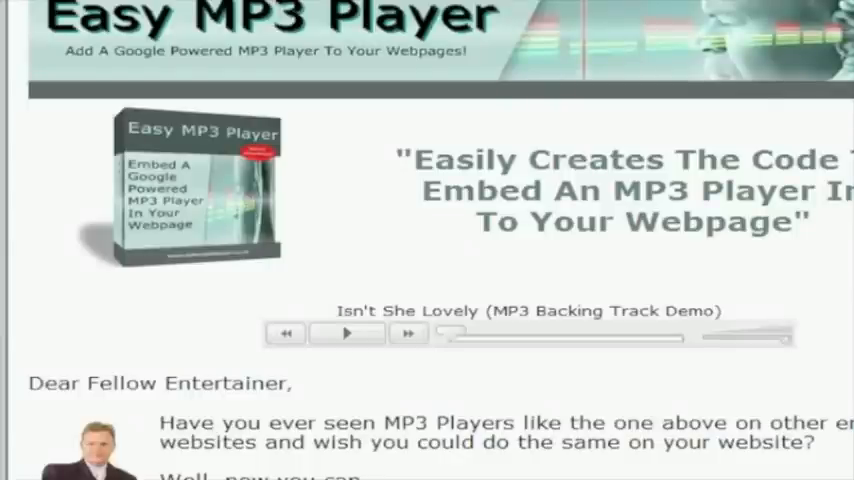
{"action": "mouse_move", "coordinate": [322, 368]}
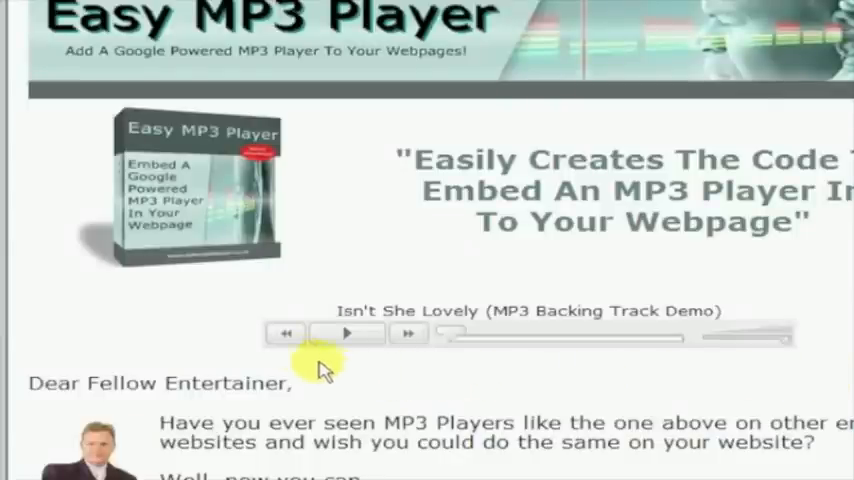